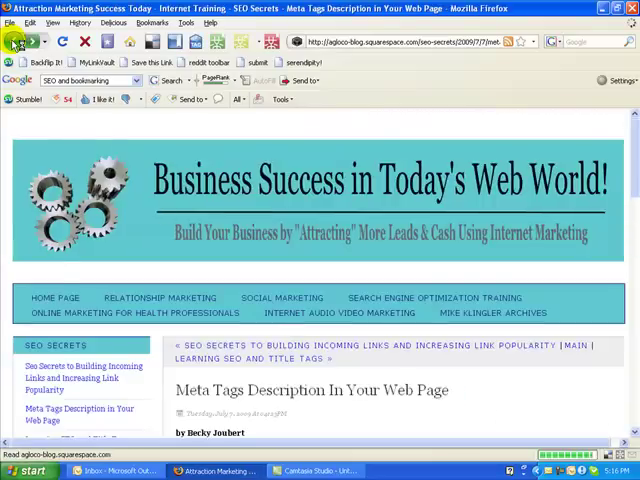
# Step: Edit the Meta Tags Description bookmark's tags, fixing a stray letter and reusing searchengineoptimizationtraining
pyautogui.scroll(-3)
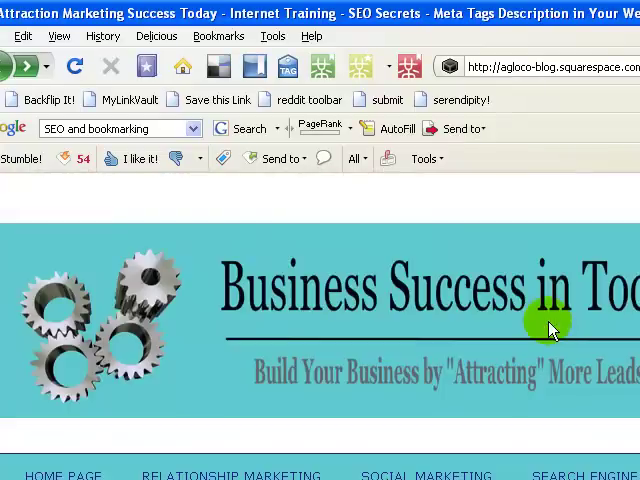
pyautogui.scroll(-3)
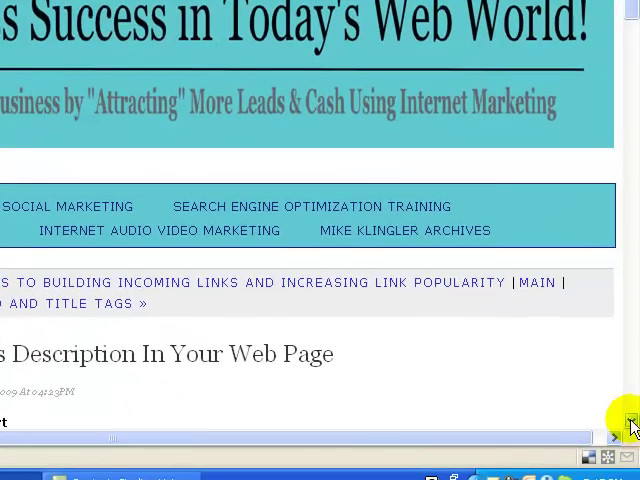
pyautogui.scroll(-3)
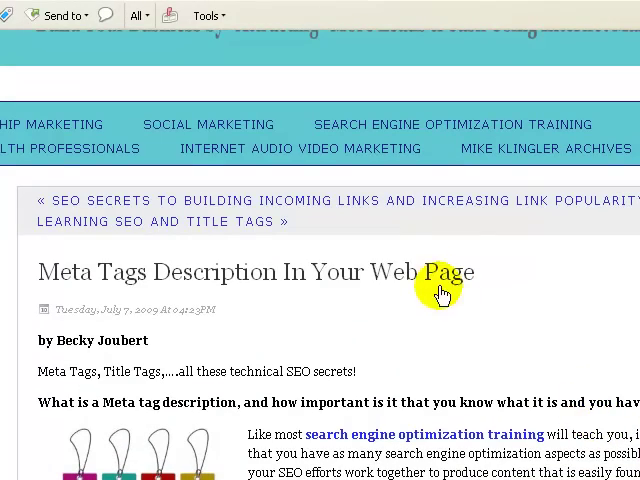
pyautogui.moveTo(455, 288)
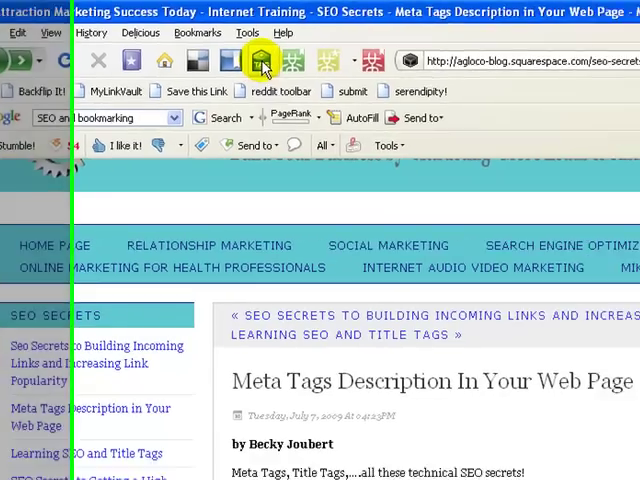
pyautogui.click(260, 60)
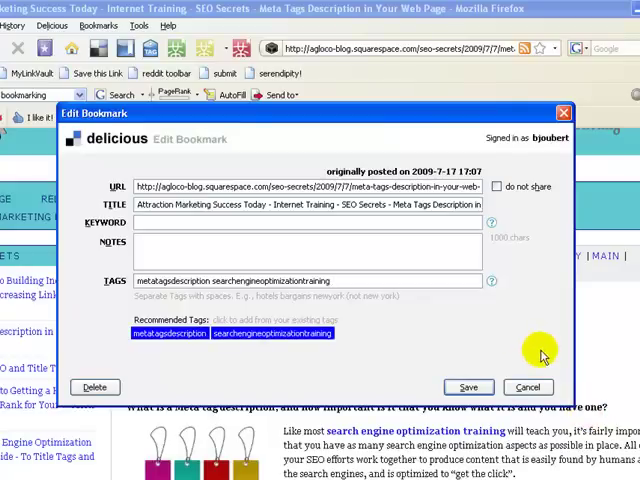
pyautogui.moveTo(543, 358)
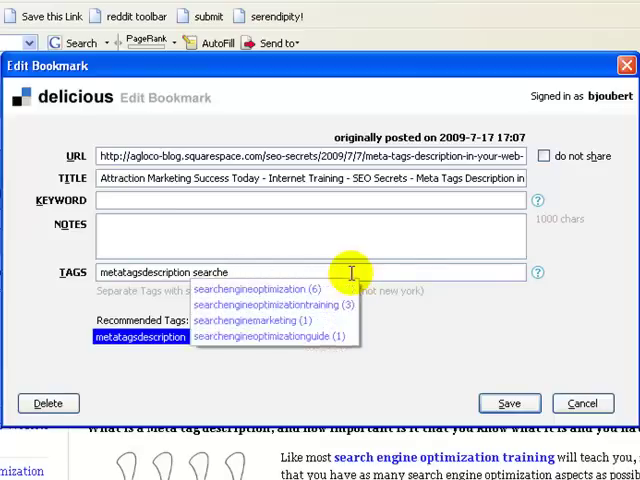
pyautogui.press('backspace')
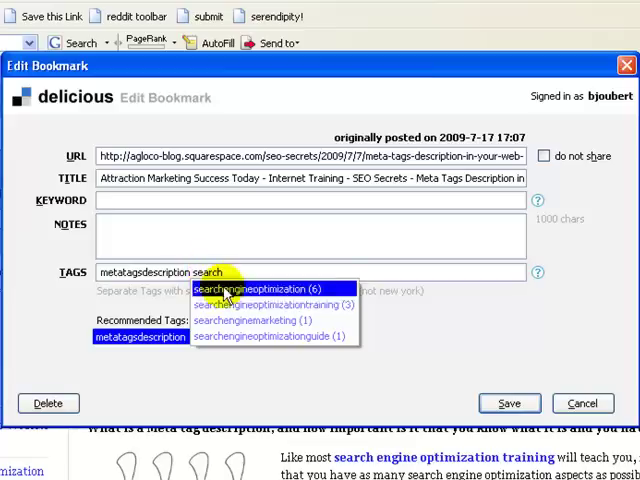
pyautogui.moveTo(245, 304)
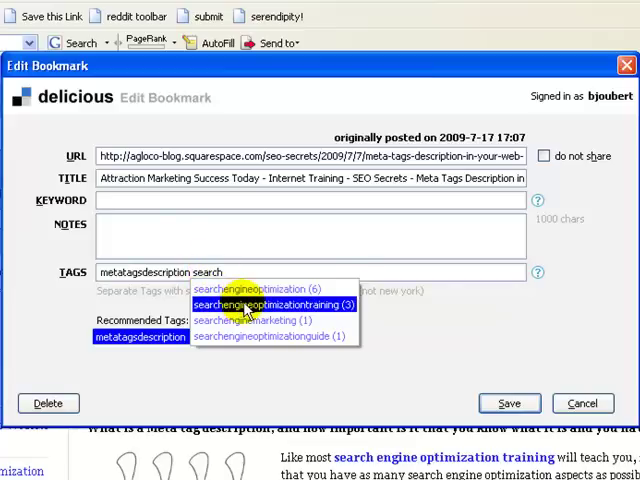
pyautogui.click(270, 304)
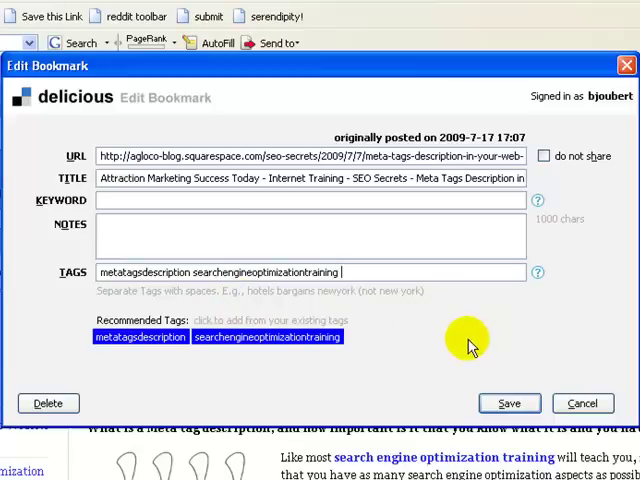
pyautogui.moveTo(470, 340)
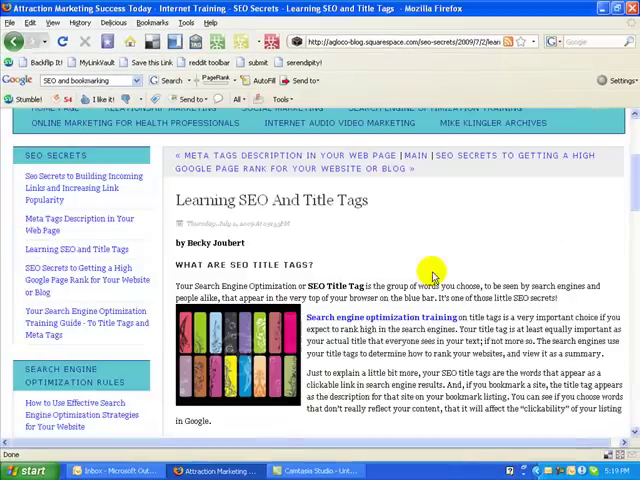
pyautogui.moveTo(432, 276)
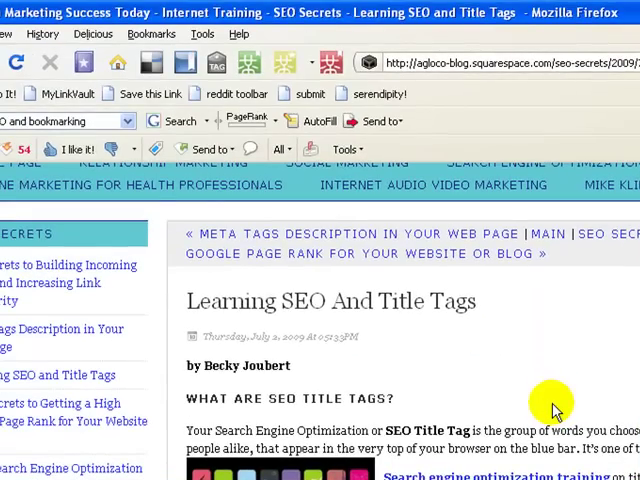
pyautogui.moveTo(425, 338)
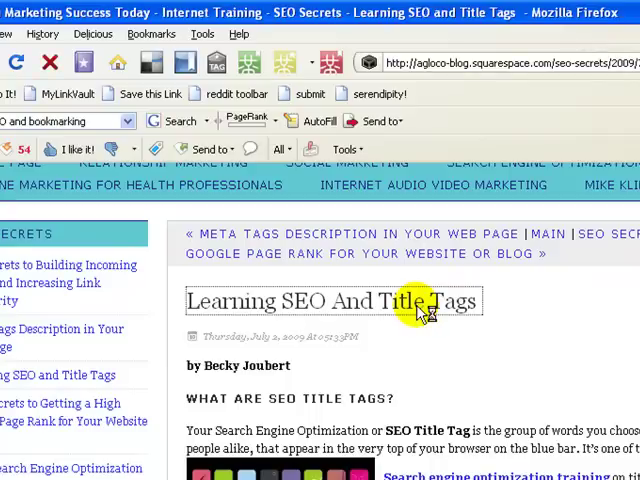
pyautogui.moveTo(613, 326)
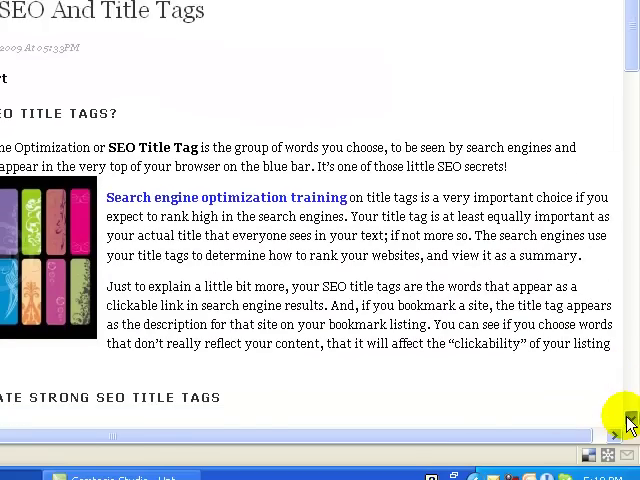
# Step: Scroll through the opening section on SEO title tags
pyautogui.scroll(-3)
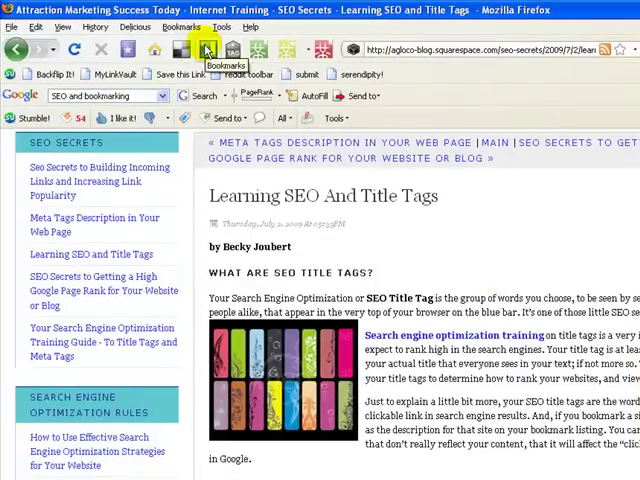
pyautogui.moveTo(233, 48)
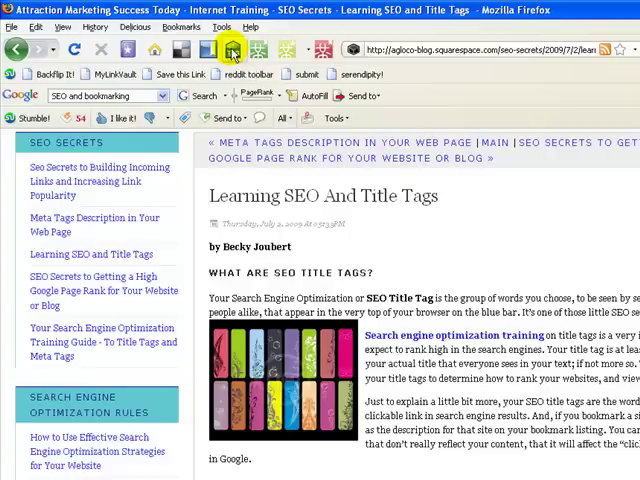
# Step: Start a Delicious bookmark tagged learningseo and the suggested searchengineoptimizationtraining
pyautogui.click(232, 51)
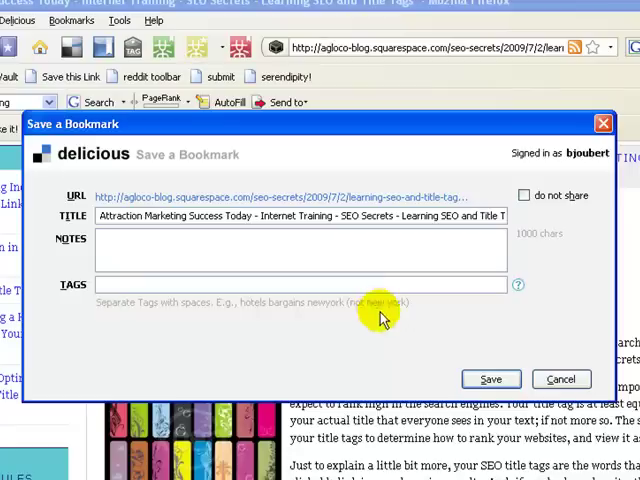
pyautogui.moveTo(210, 322)
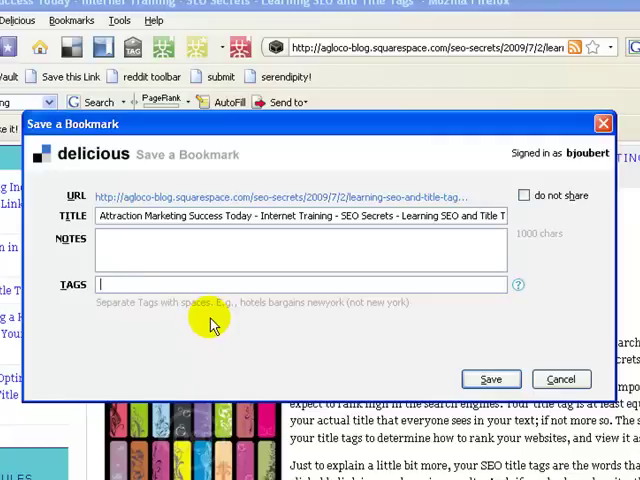
pyautogui.moveTo(210, 335)
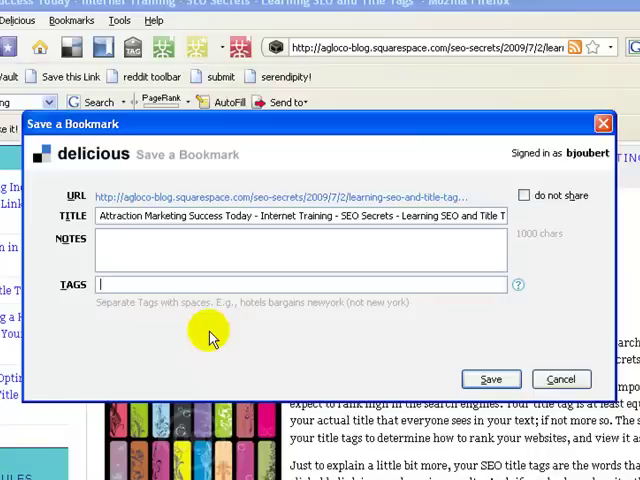
pyautogui.write('learning')
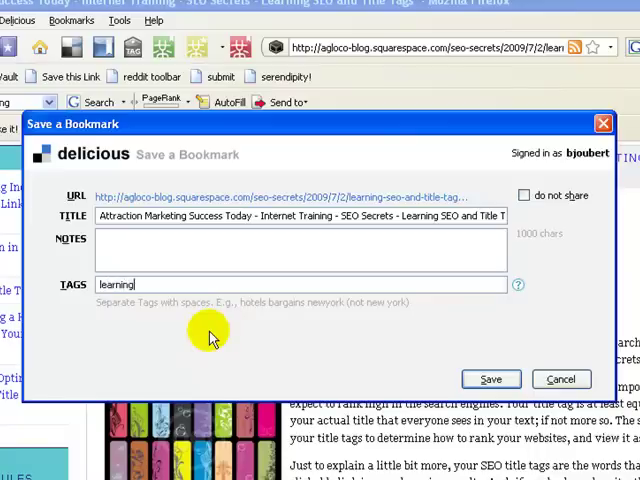
pyautogui.write('seo')
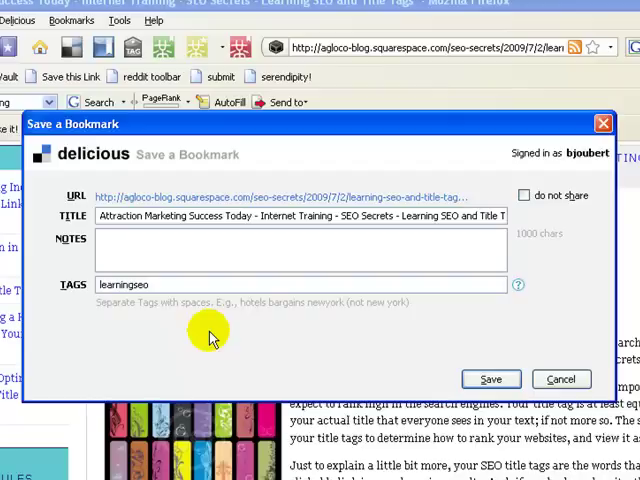
pyautogui.write('sea')
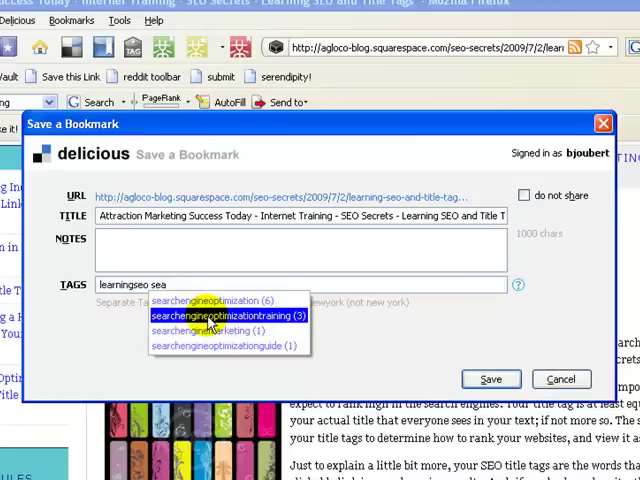
pyautogui.click(228, 315)
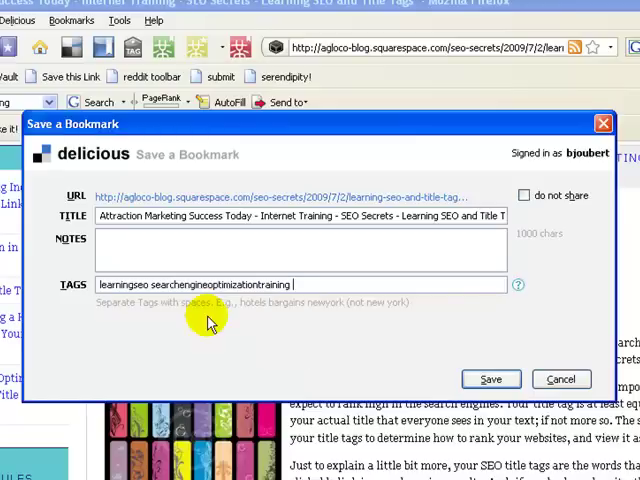
# Step: Add the suggested seotitletag tag and save the bookmark
pyautogui.write('seotitle')
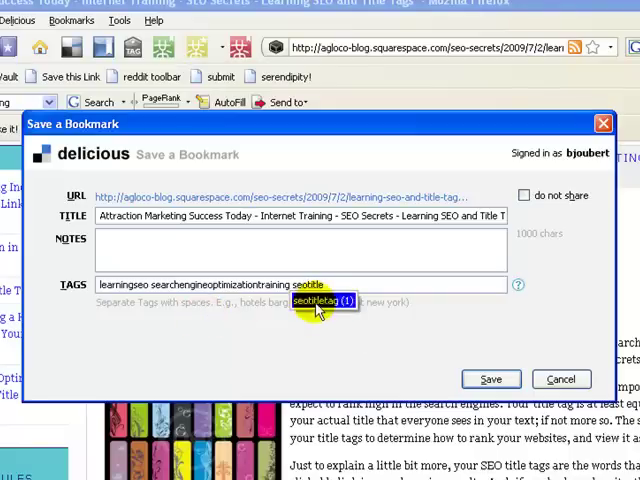
pyautogui.click(318, 300)
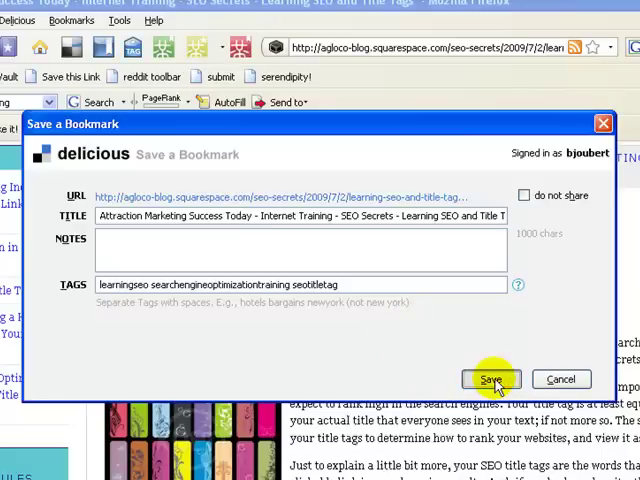
pyautogui.click(491, 379)
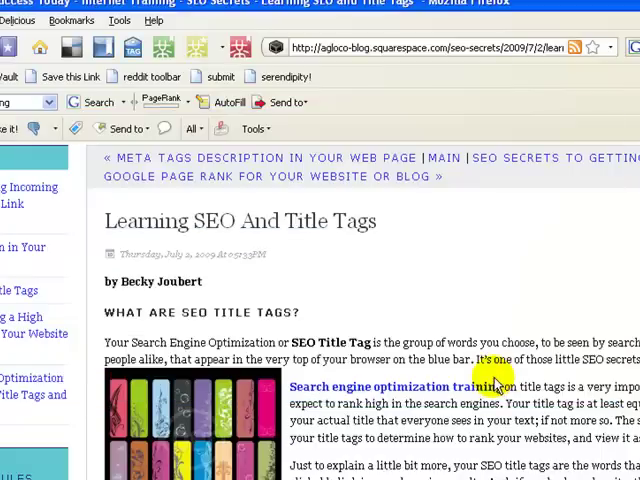
pyautogui.scroll(-3)
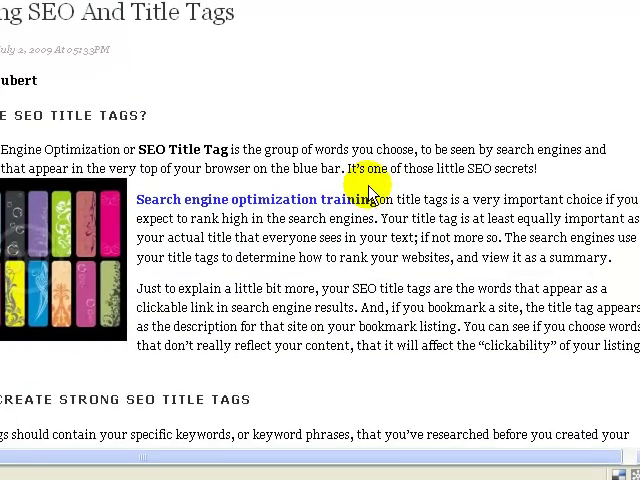